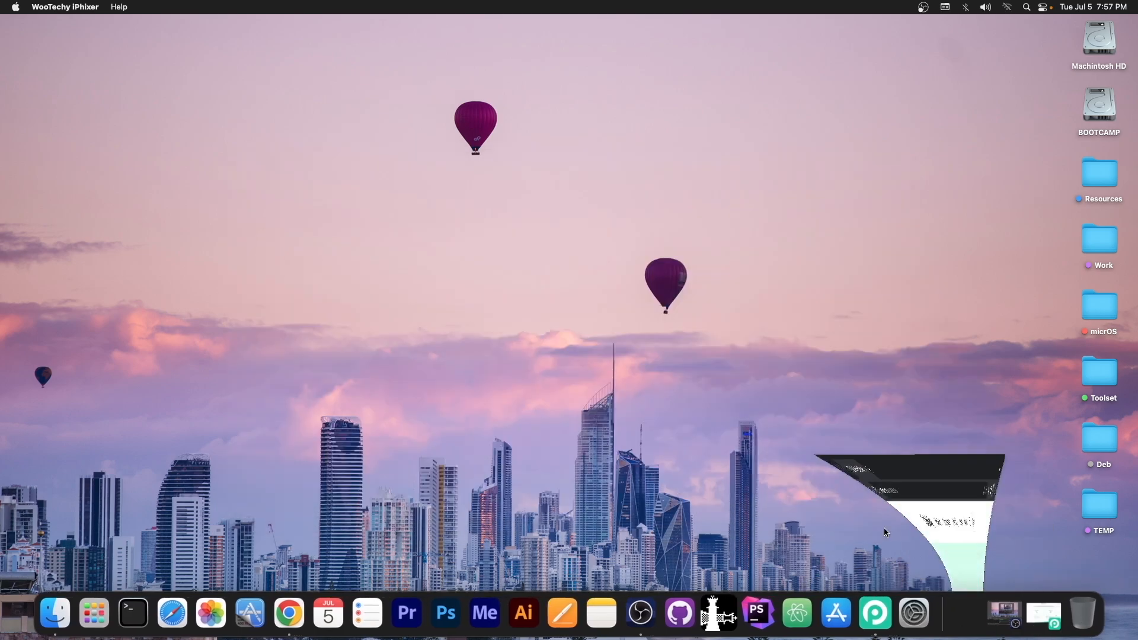
# Step: Switch to Chrome showing the wootechy.com iPhixer iOS system recovery page
pyautogui.click(288, 614)
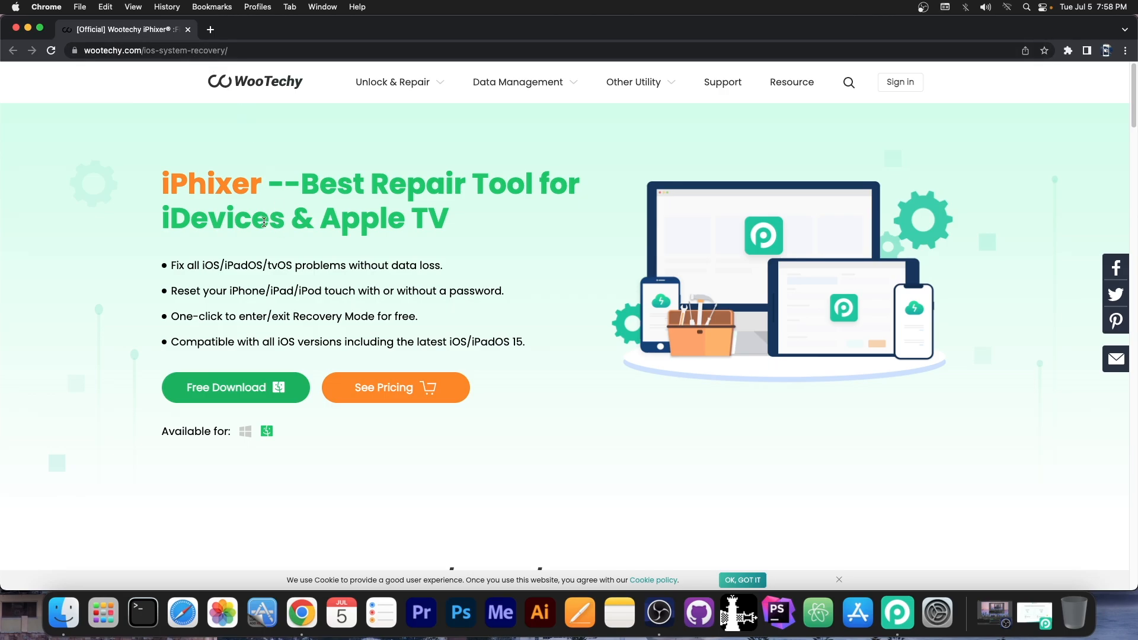
pyautogui.moveTo(106, 312)
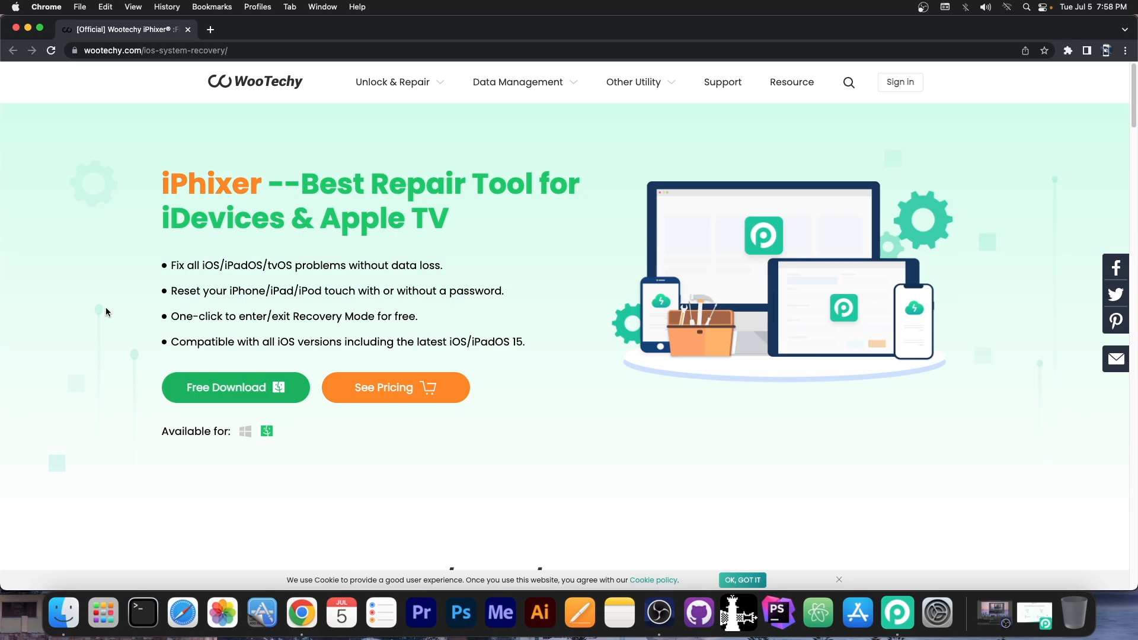
pyautogui.moveTo(667, 303)
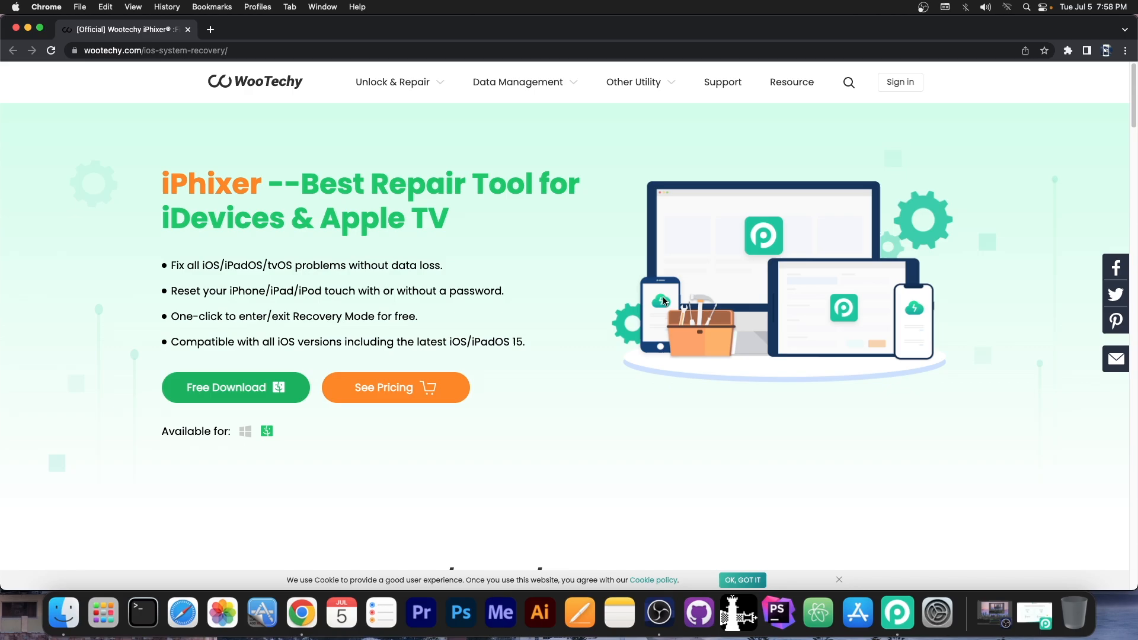
pyautogui.moveTo(475, 318)
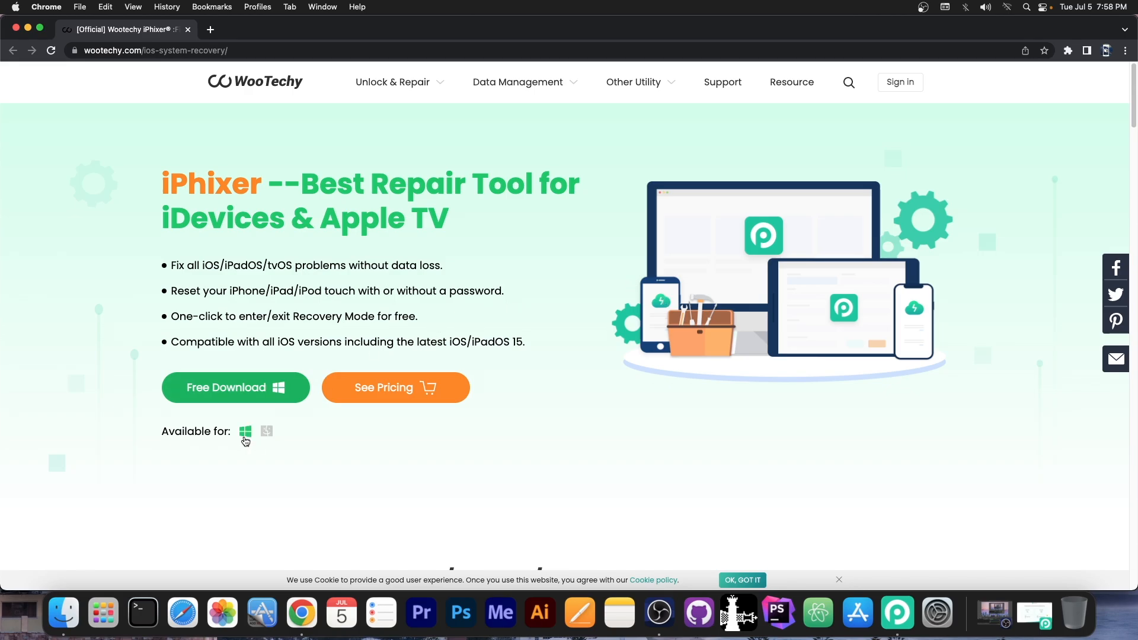
pyautogui.click(266, 431)
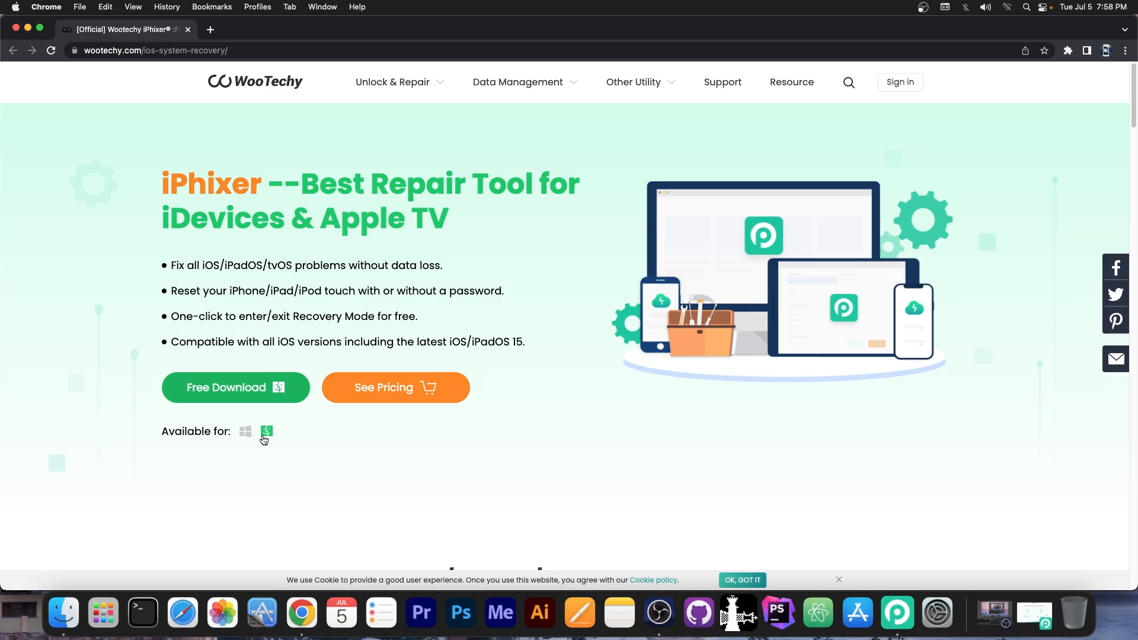
pyautogui.scroll(-3)
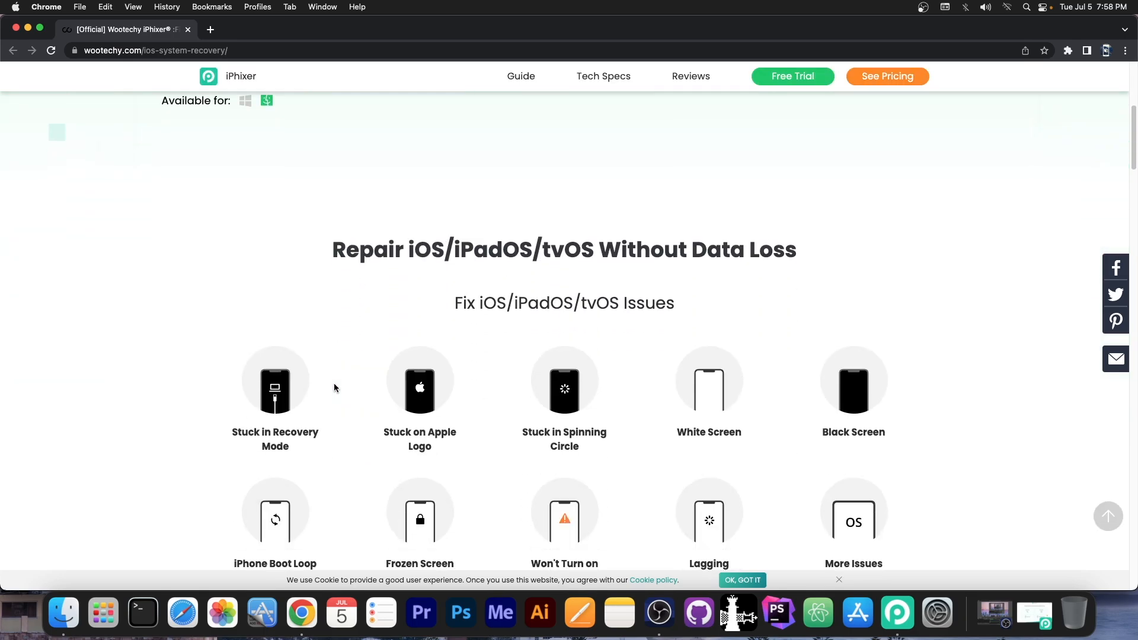
pyautogui.scroll(-3)
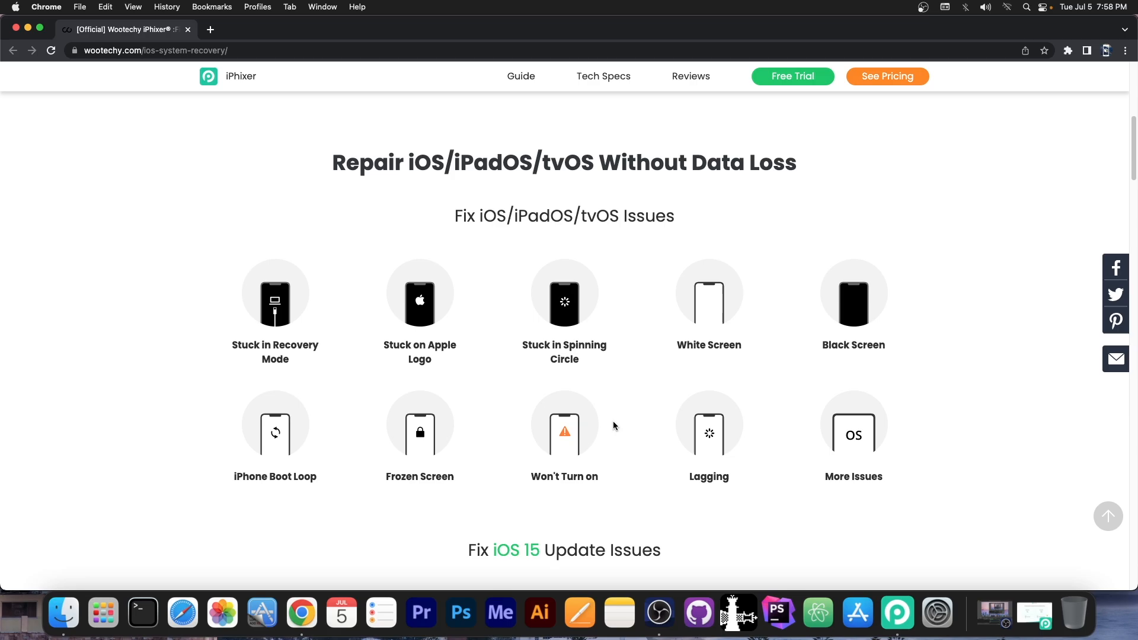
pyautogui.scroll(-3)
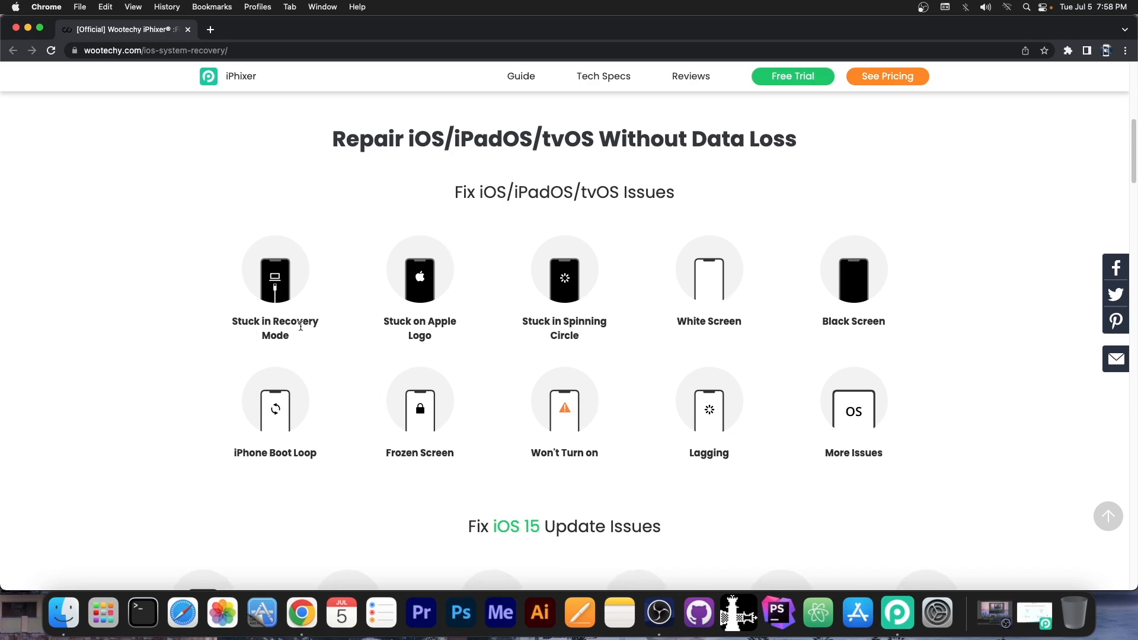
pyautogui.moveTo(550, 328)
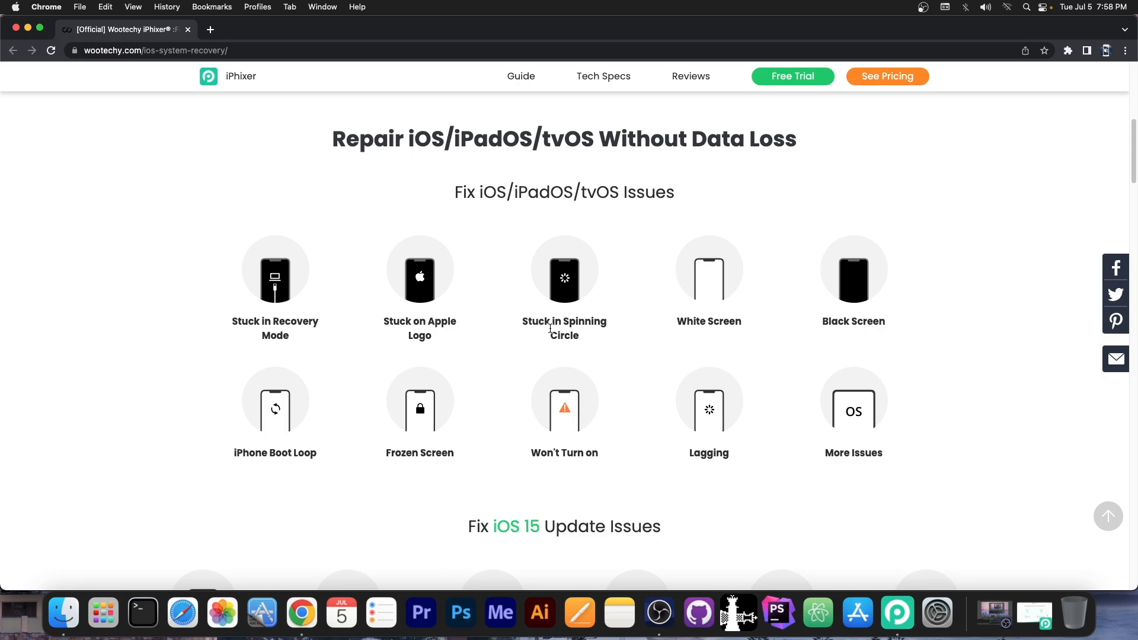
pyautogui.moveTo(730, 314)
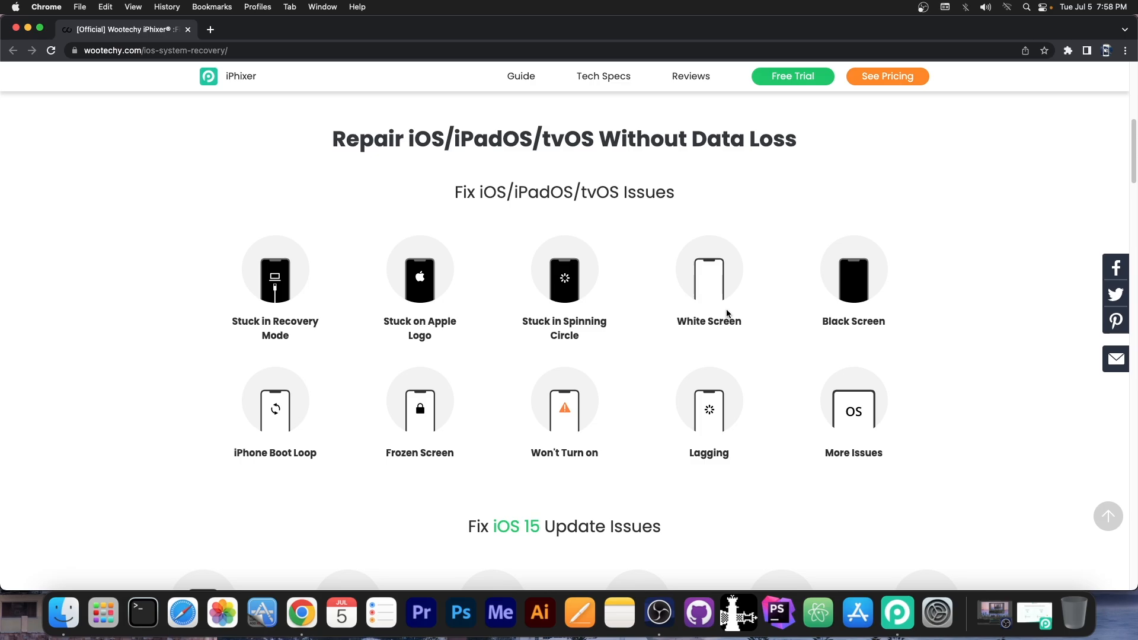
pyautogui.moveTo(683, 433)
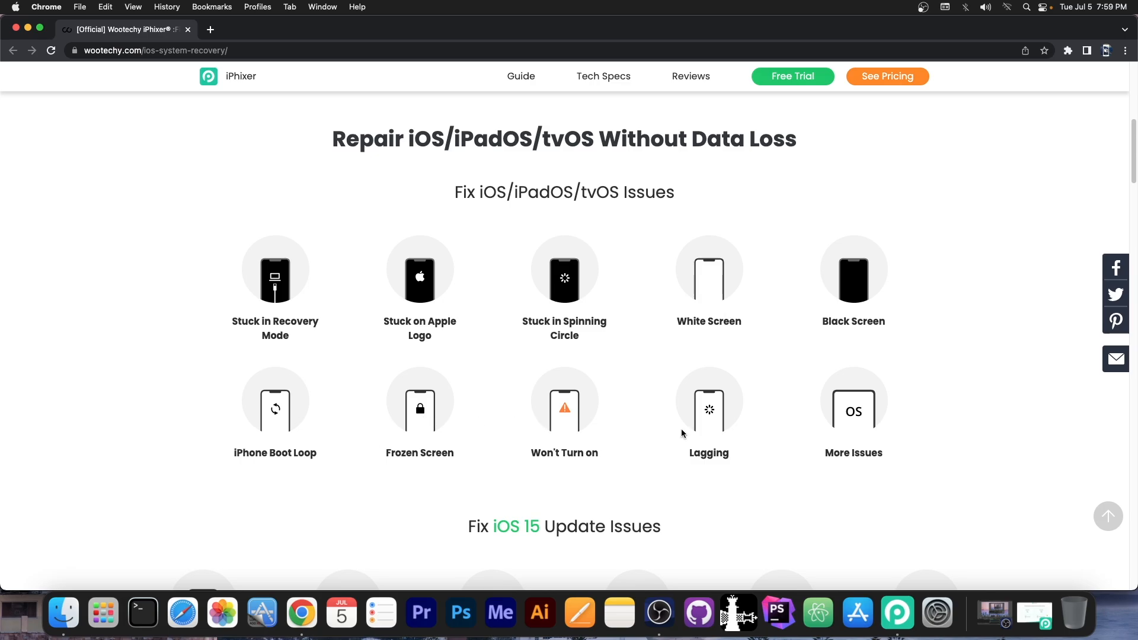
pyautogui.scroll(-3)
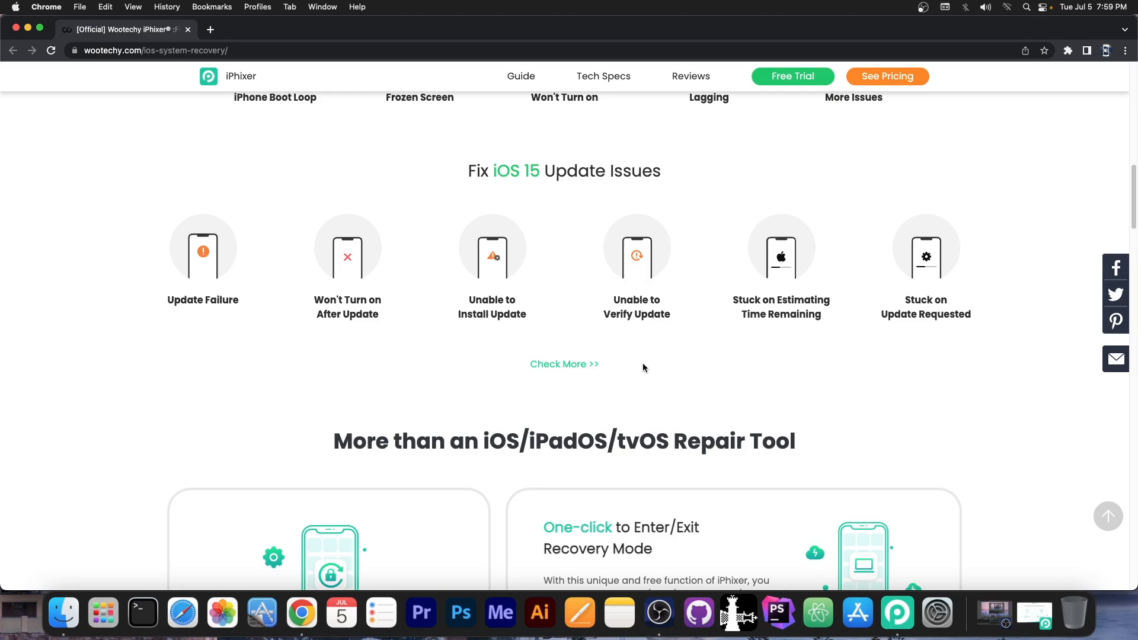
pyautogui.moveTo(773, 285)
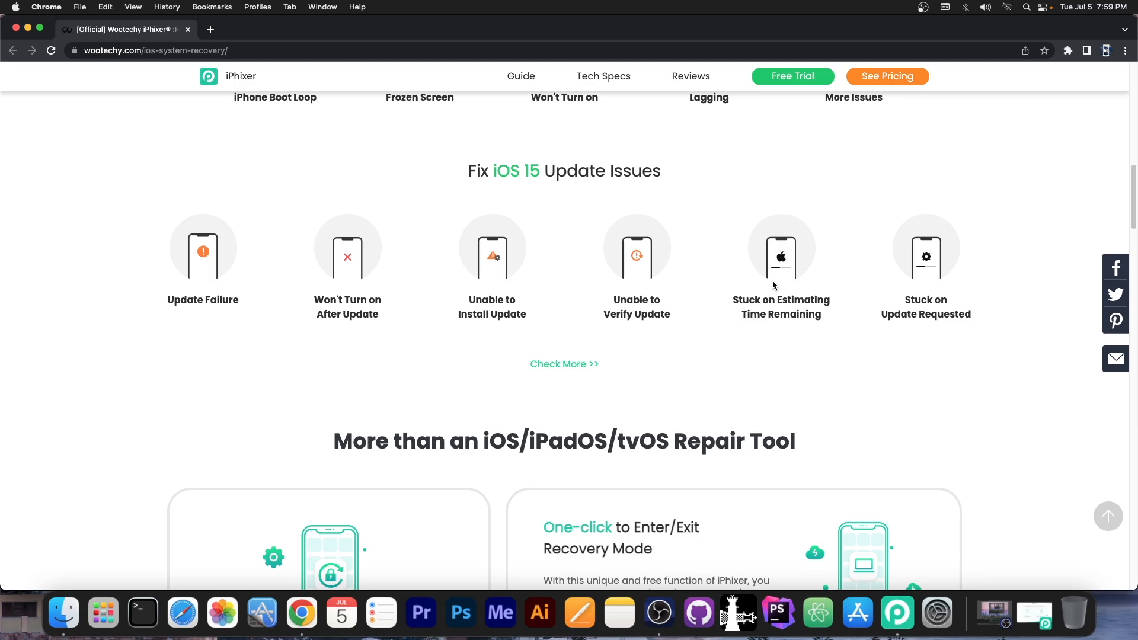
pyautogui.scroll(-3)
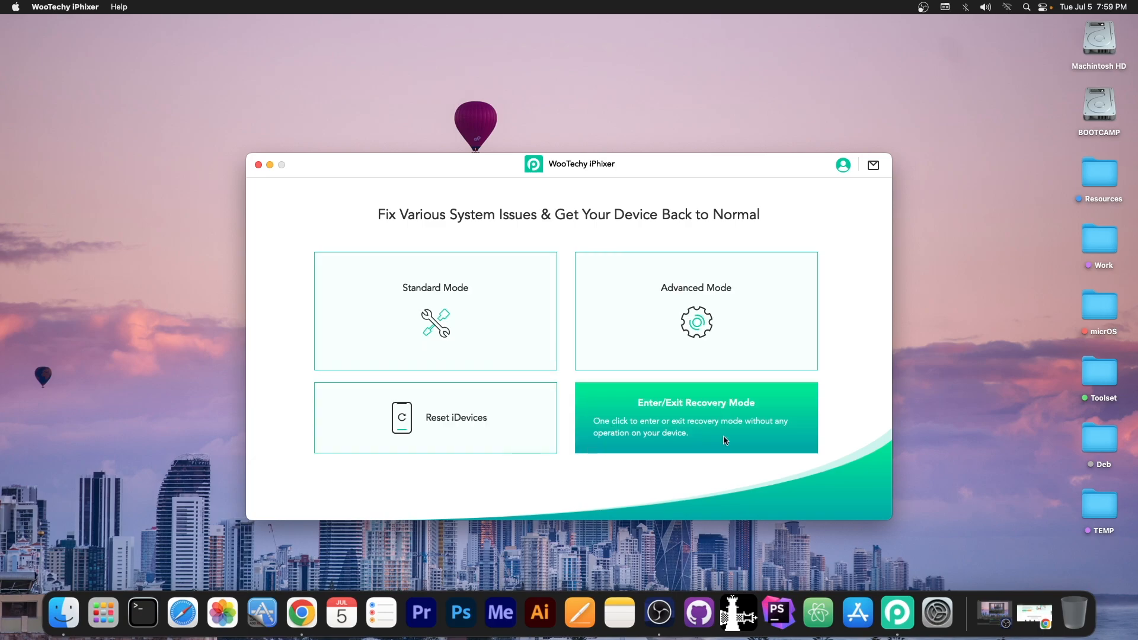
pyautogui.moveTo(657, 465)
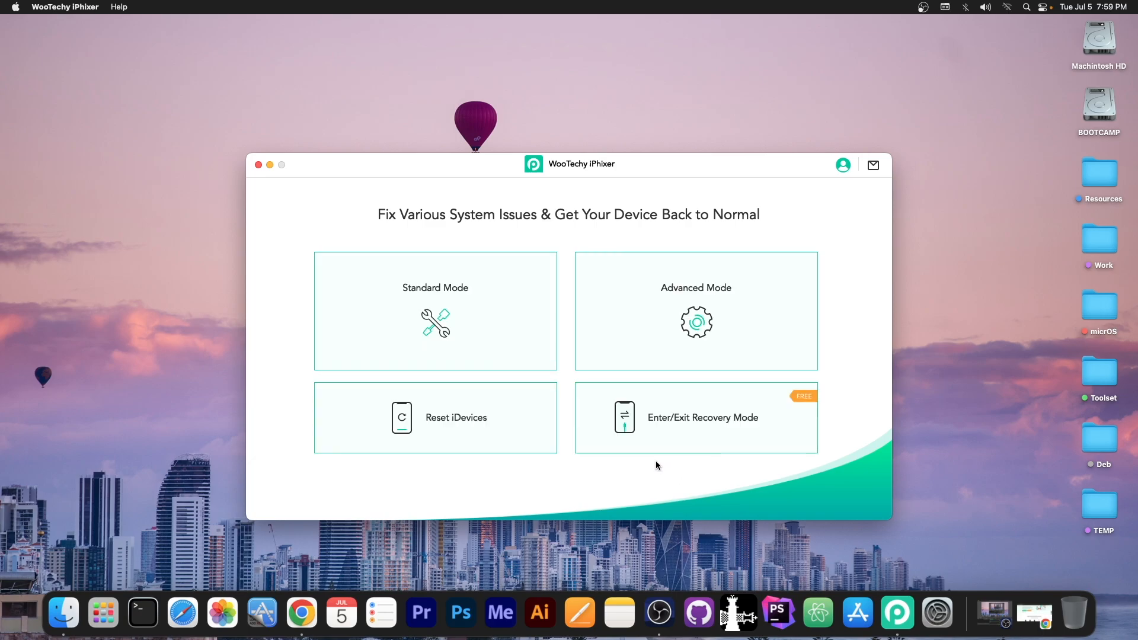
pyautogui.moveTo(435, 311)
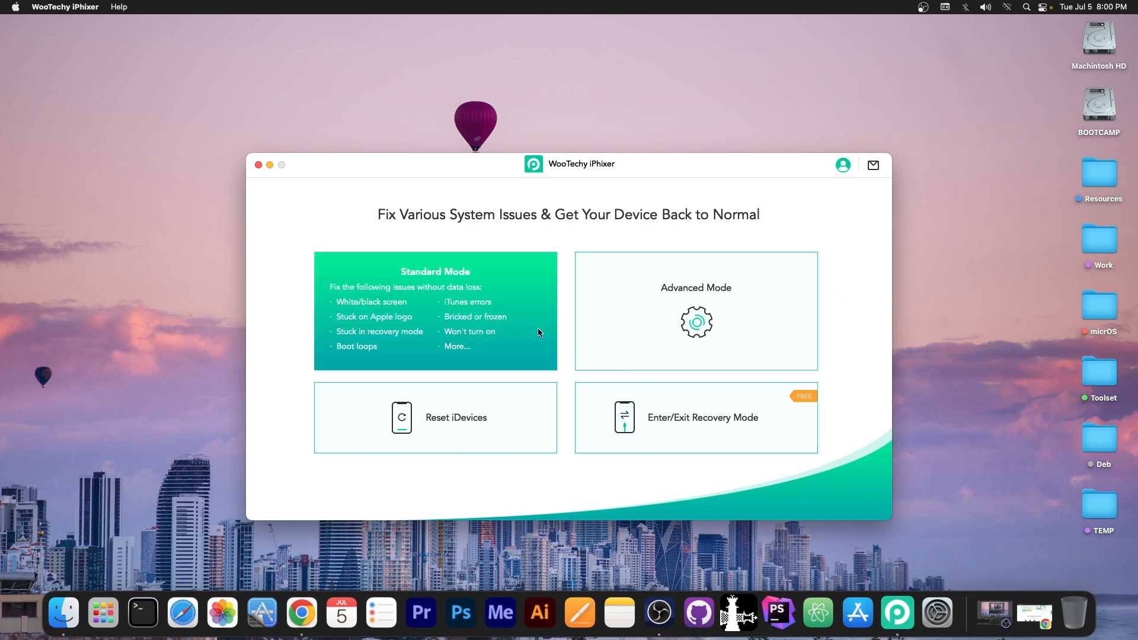
pyautogui.moveTo(479, 447)
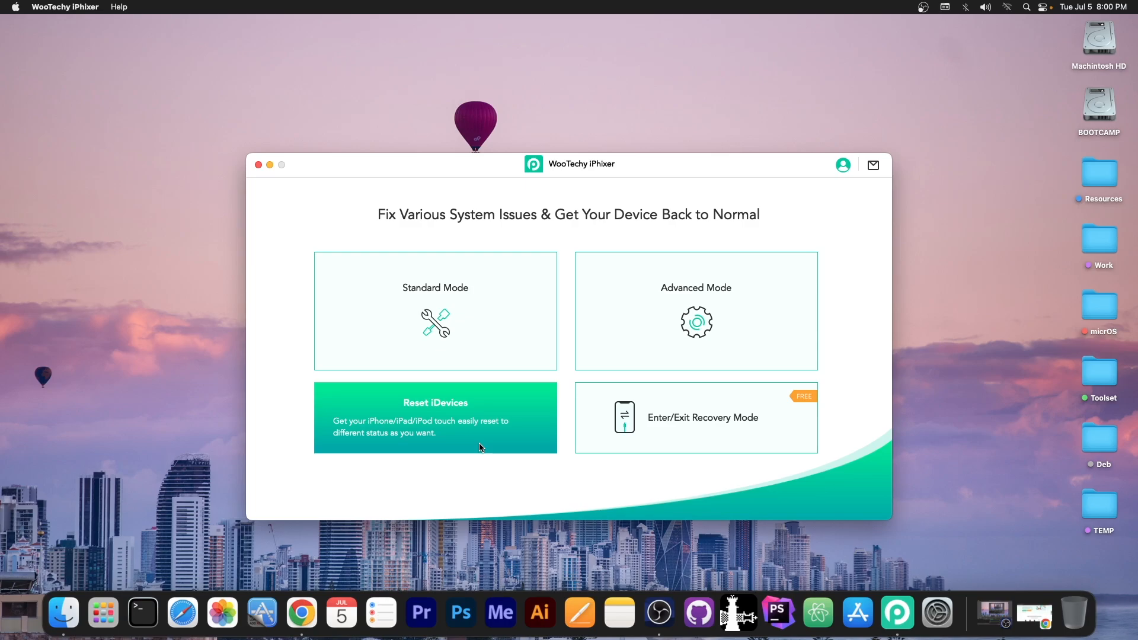
pyautogui.click(434, 417)
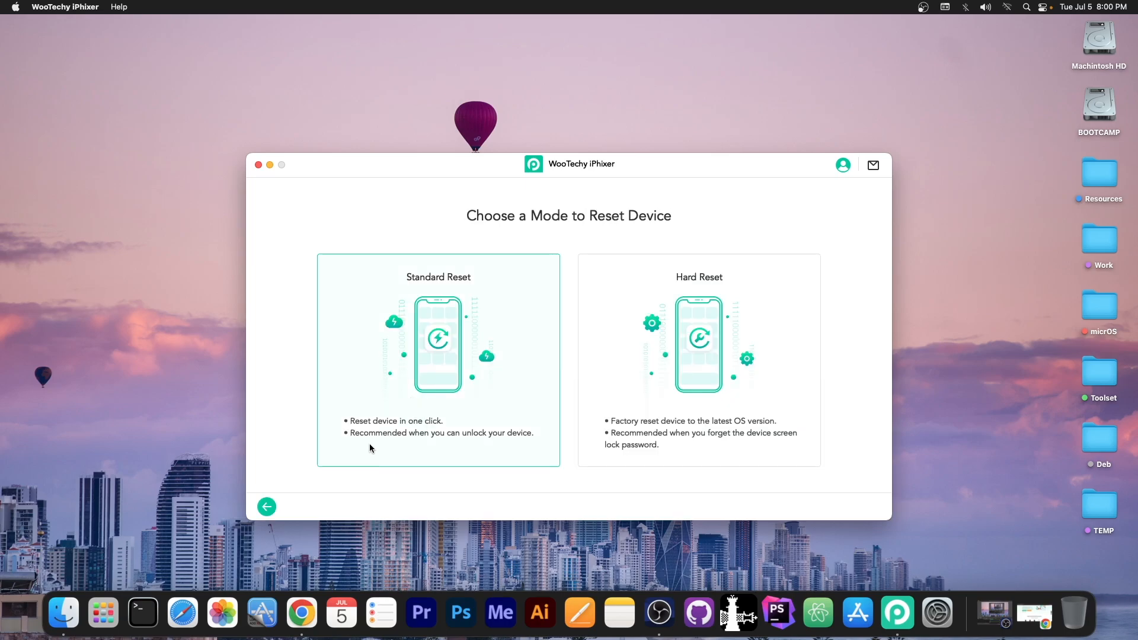
pyautogui.moveTo(363, 456)
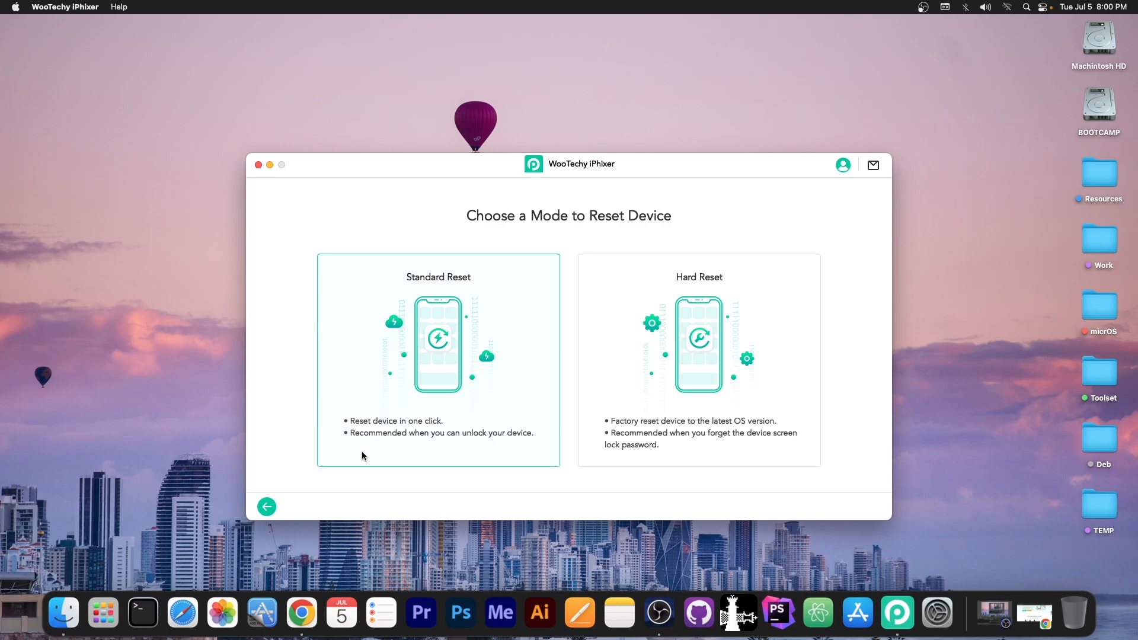
pyautogui.click(699, 360)
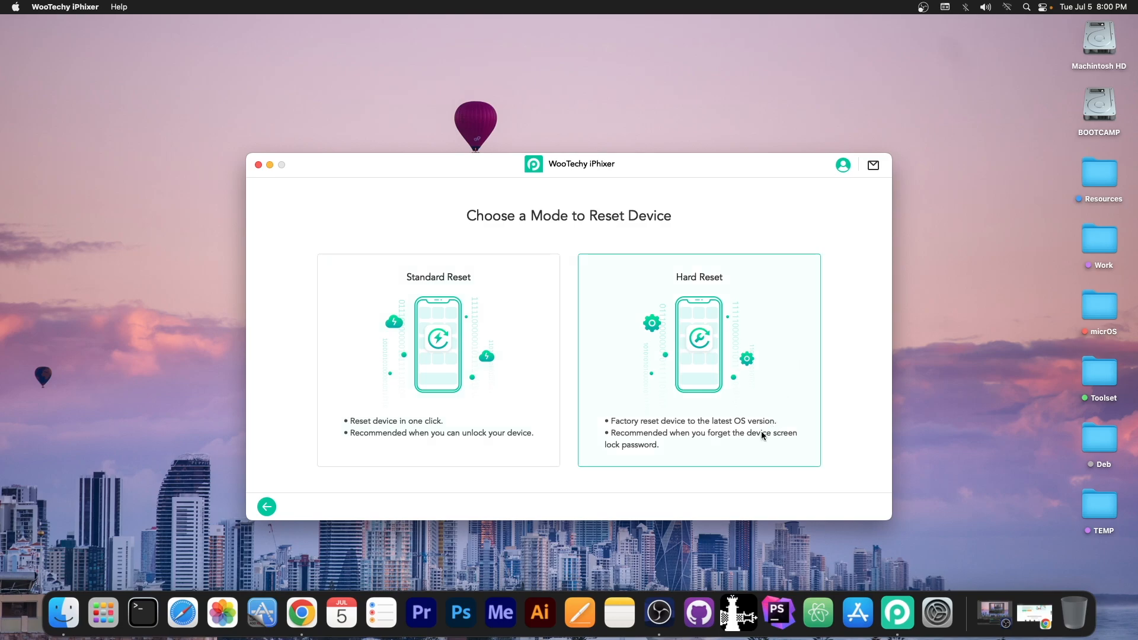
pyautogui.moveTo(671, 442)
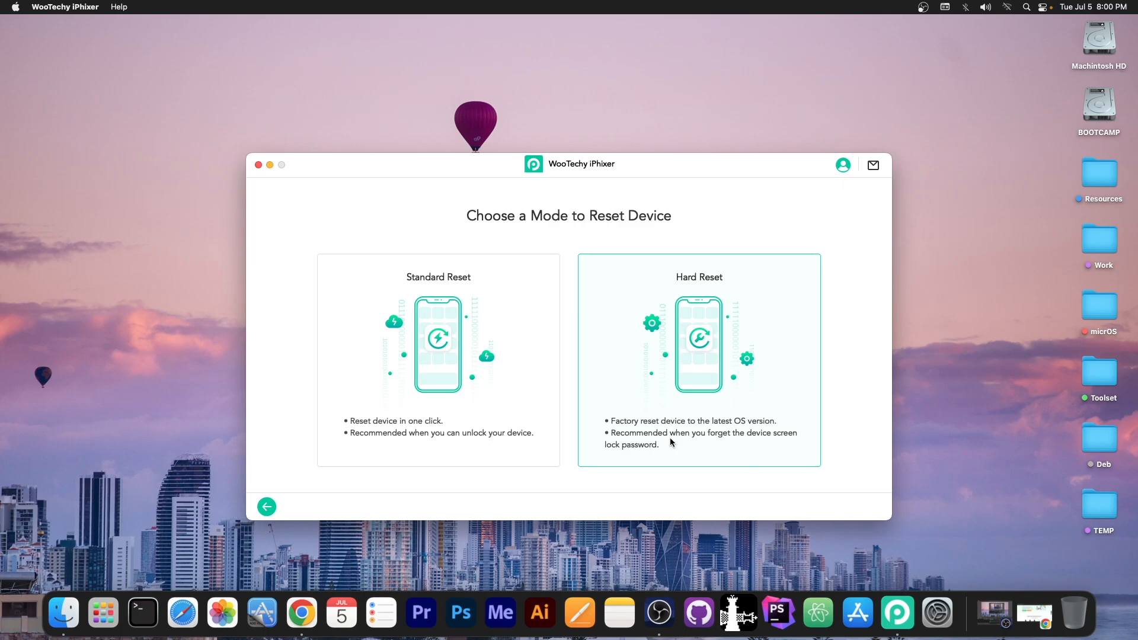
pyautogui.moveTo(662, 458)
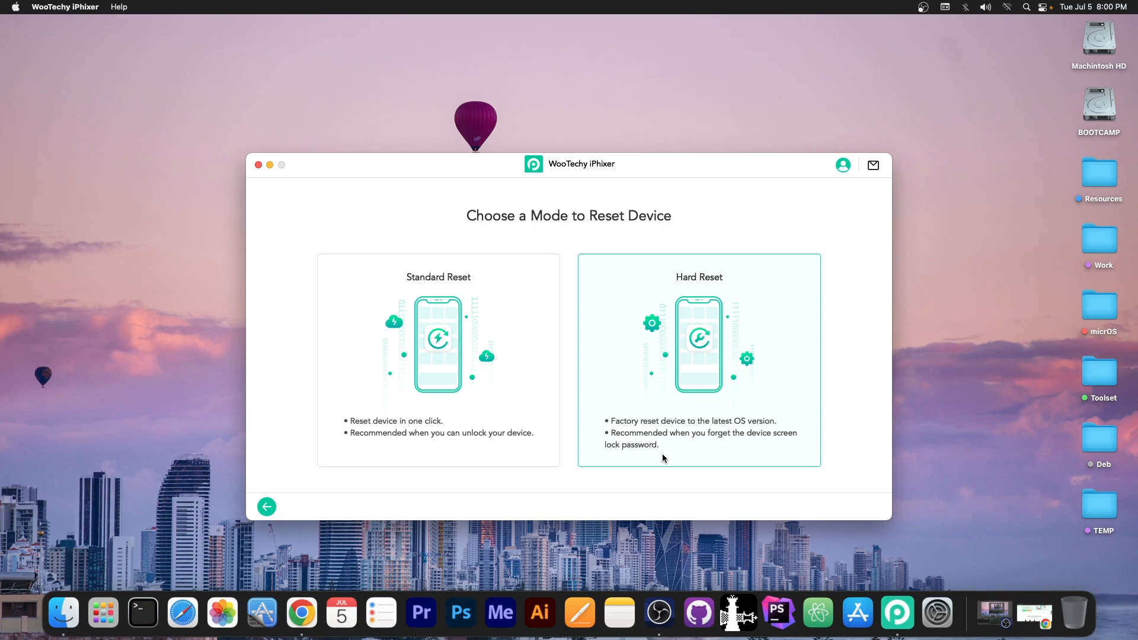
pyautogui.click(266, 507)
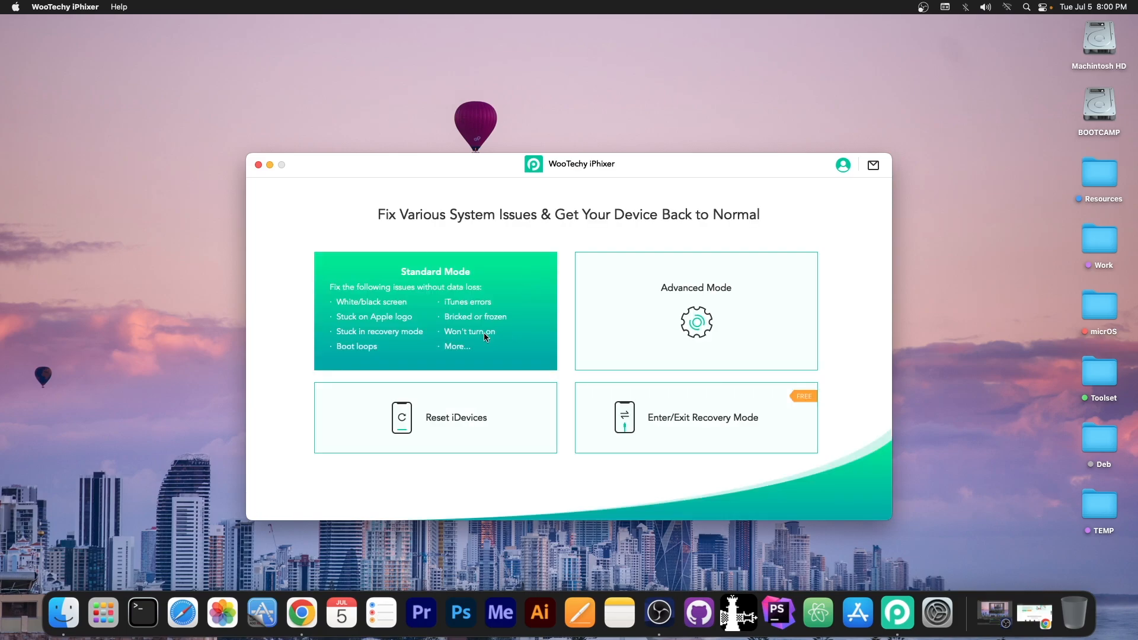
# Step: Continue past Connect Device to Download Firmware for iPad Mini 4 (WiFi), version 15.5
pyautogui.click(435, 311)
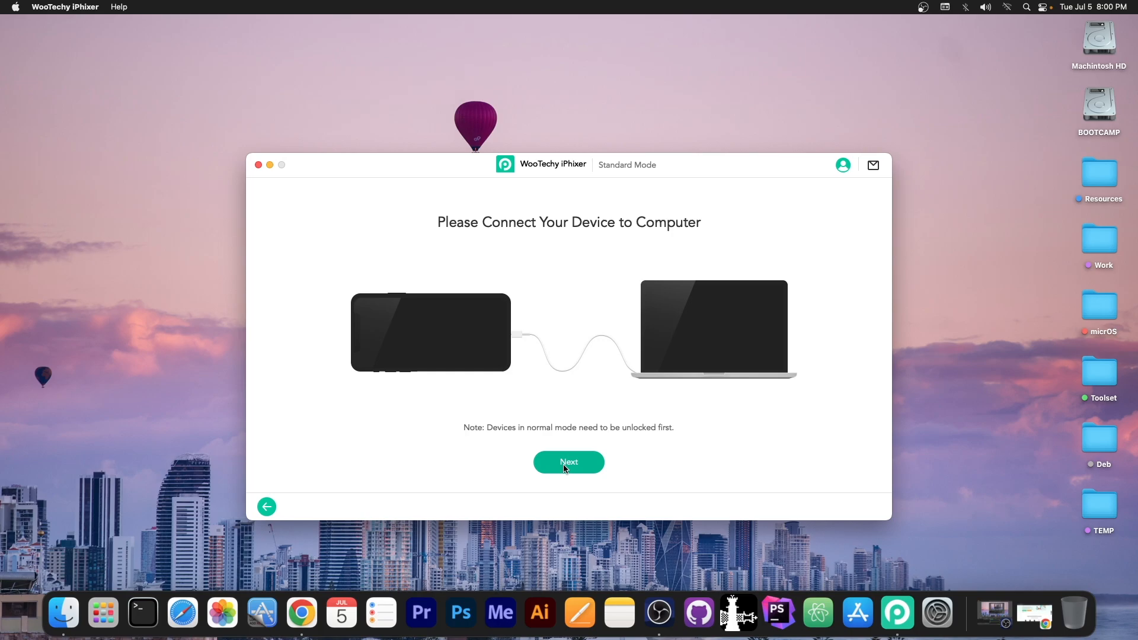
pyautogui.click(569, 462)
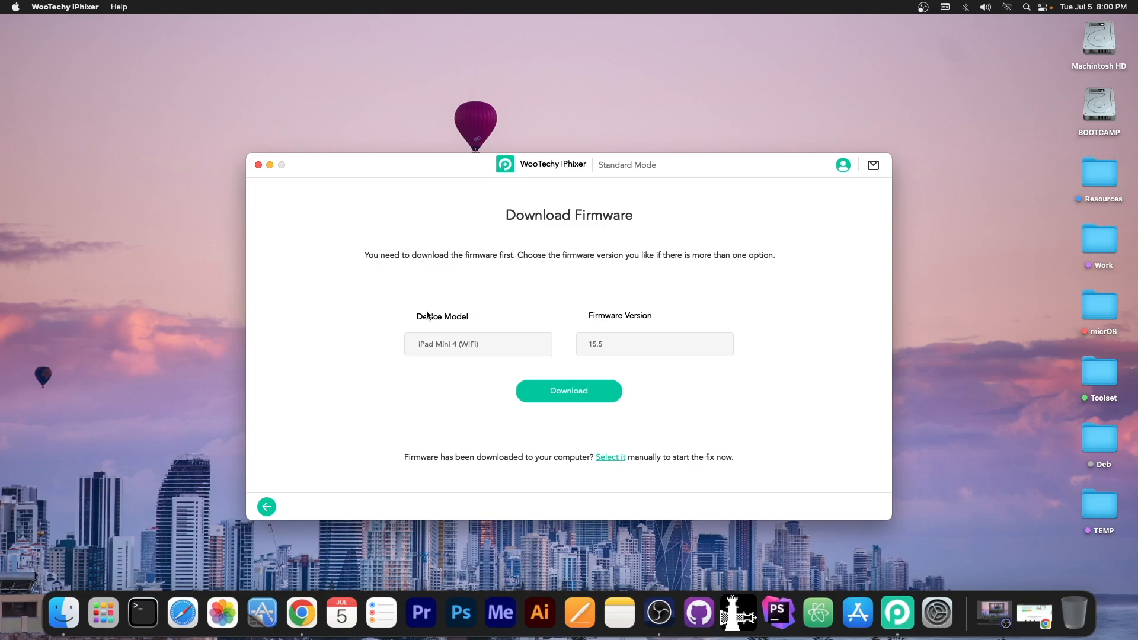
pyautogui.moveTo(579, 347)
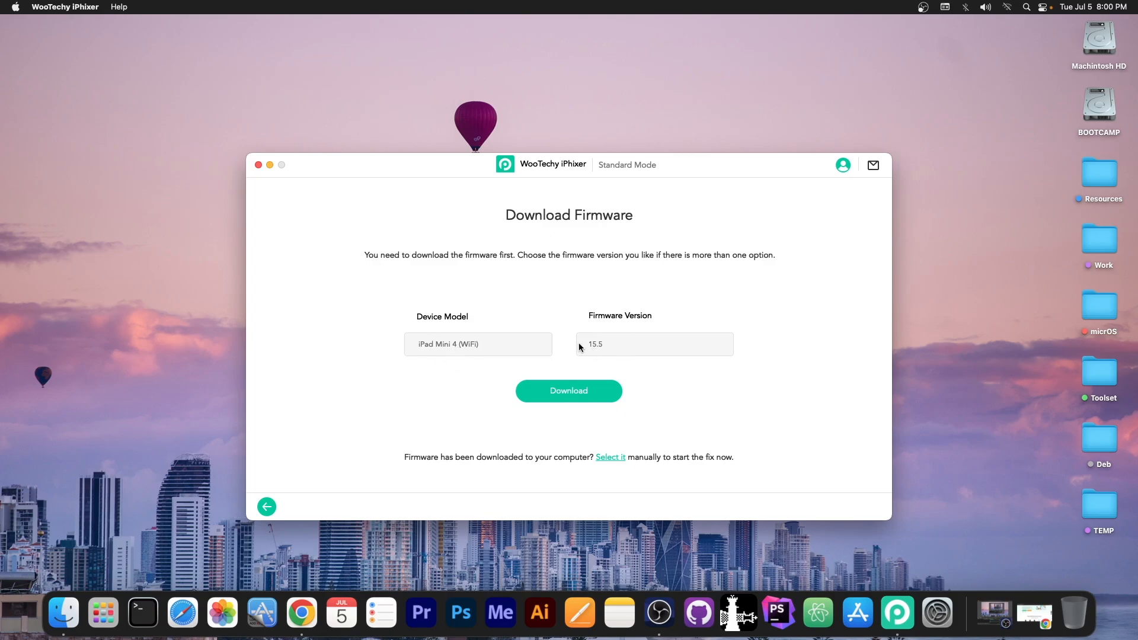
pyautogui.moveTo(610, 359)
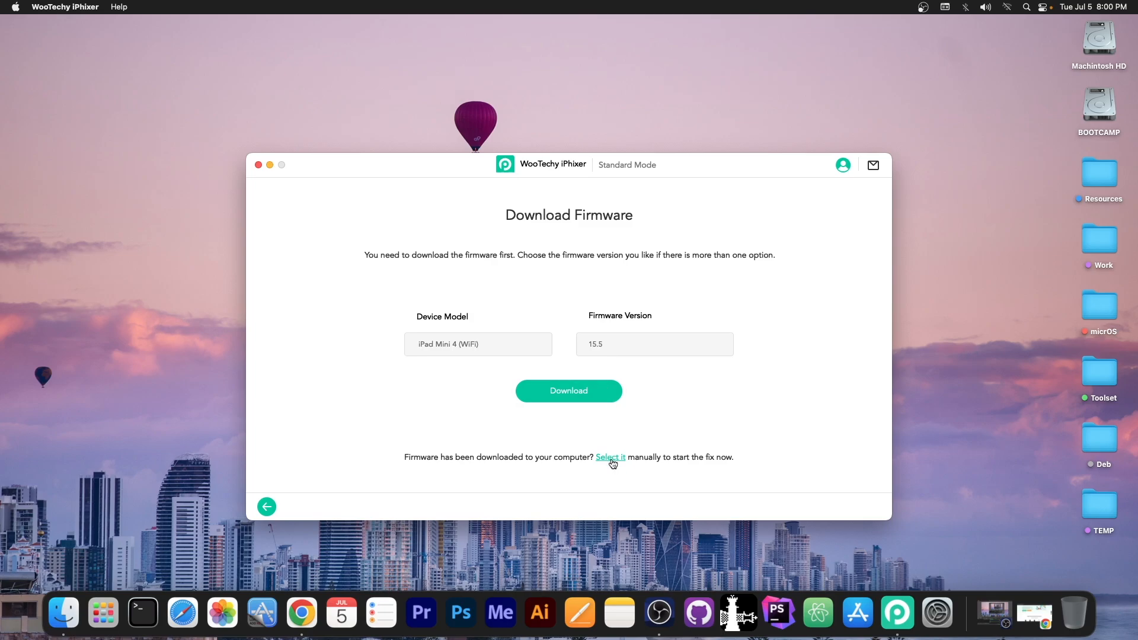
pyautogui.click(569, 391)
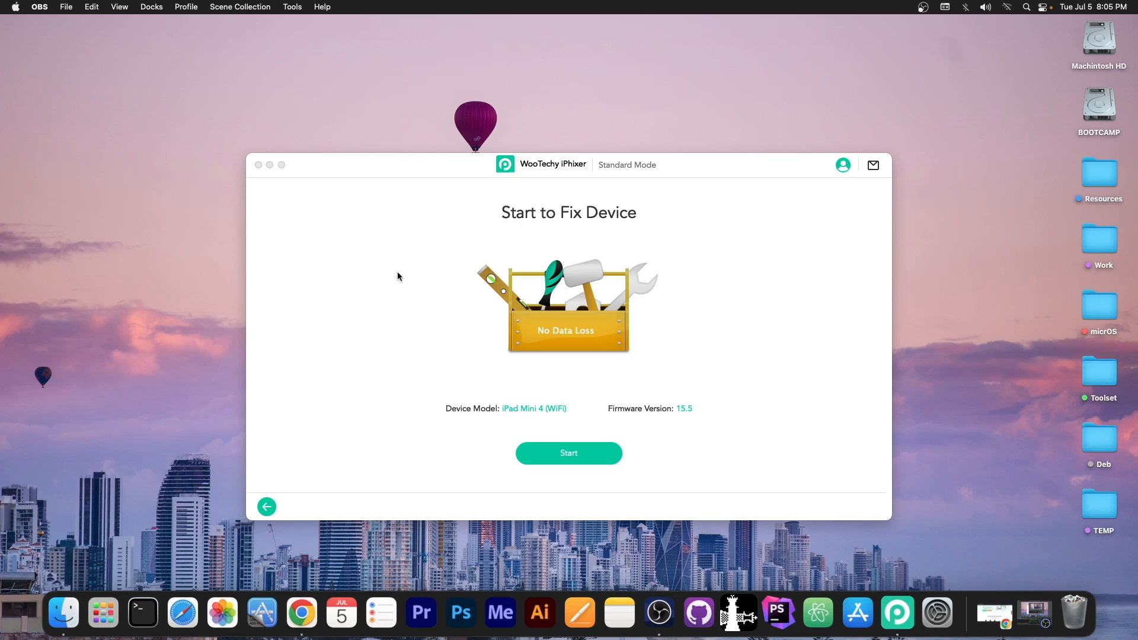
pyautogui.moveTo(479, 421)
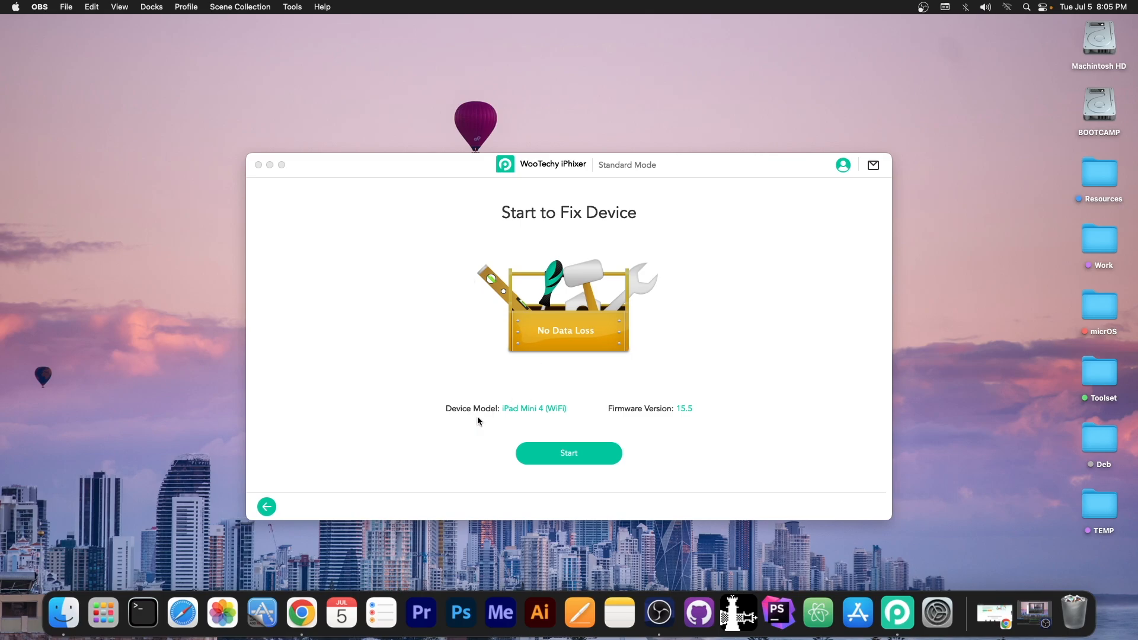
pyautogui.moveTo(614, 415)
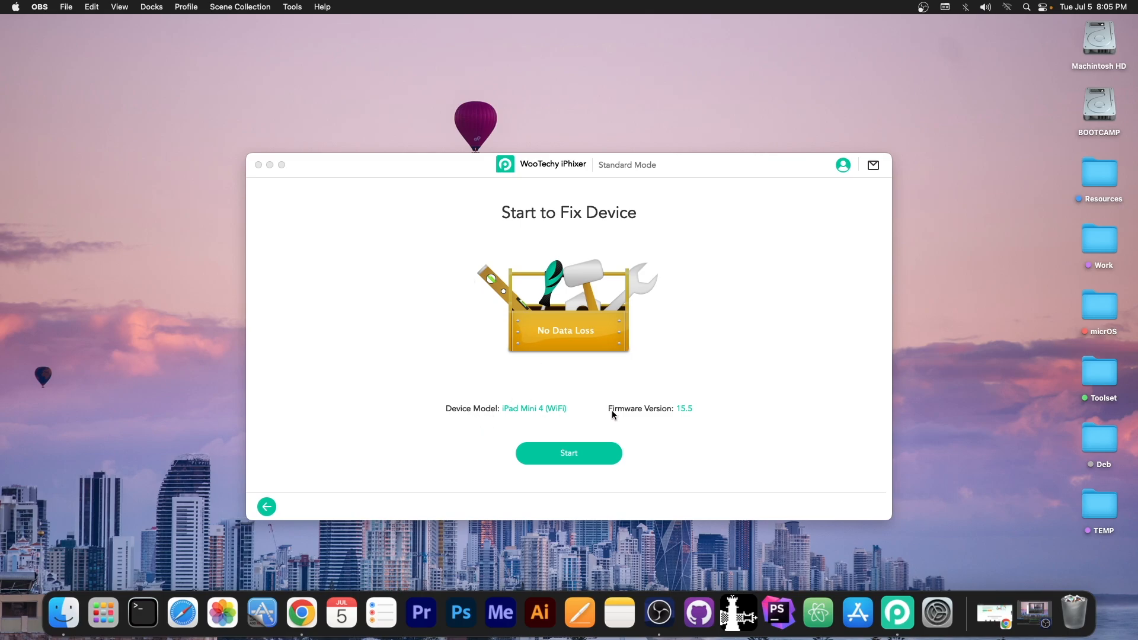
pyautogui.moveTo(681, 416)
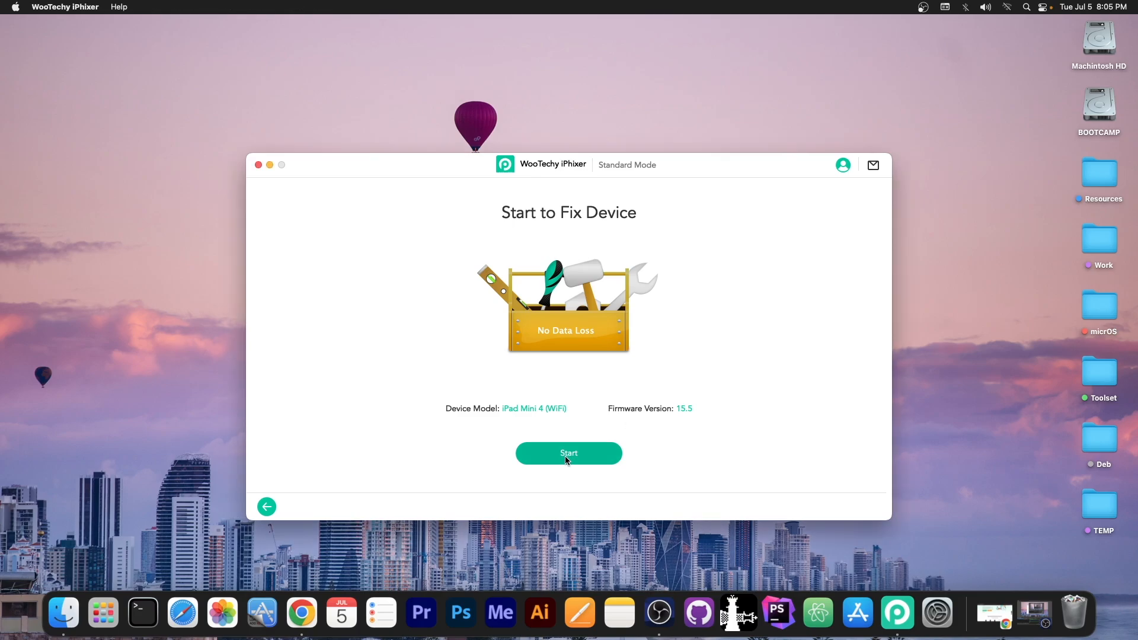
# Step: Start the Standard Mode repair of the iPad Mini 4 with firmware 15.5
pyautogui.click(569, 453)
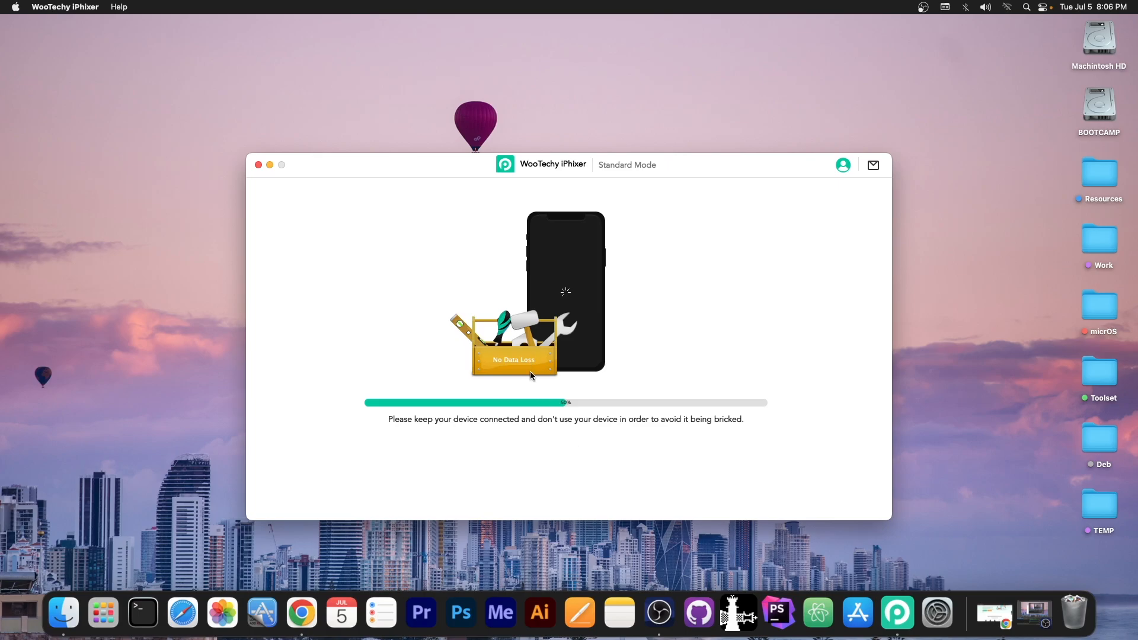
pyautogui.moveTo(573, 428)
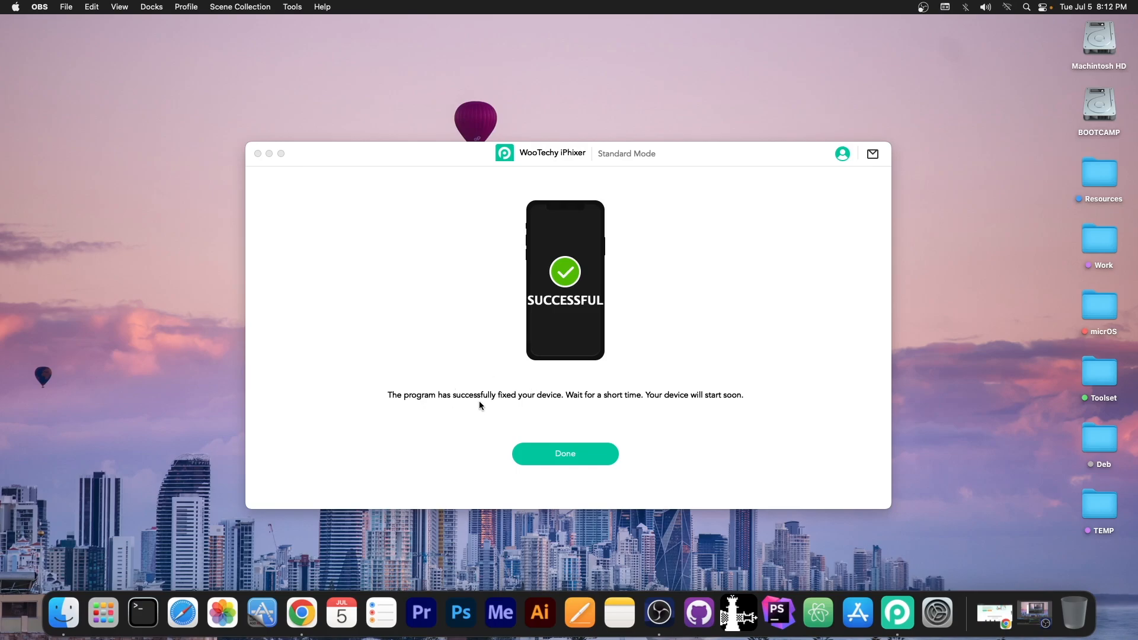
pyautogui.moveTo(563, 402)
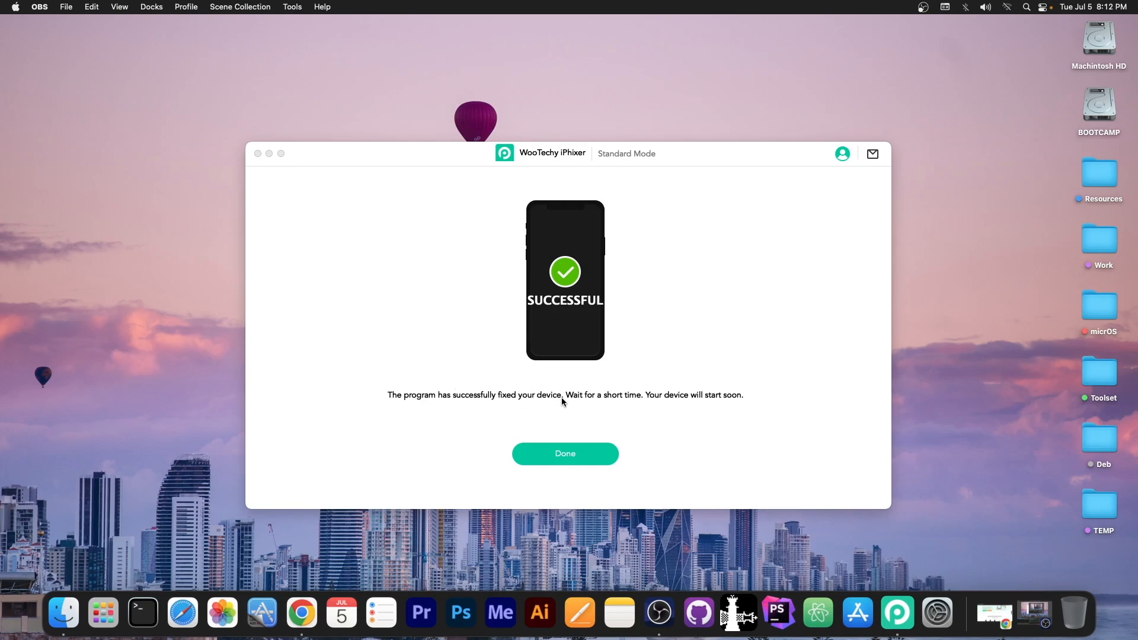
pyautogui.moveTo(537, 253)
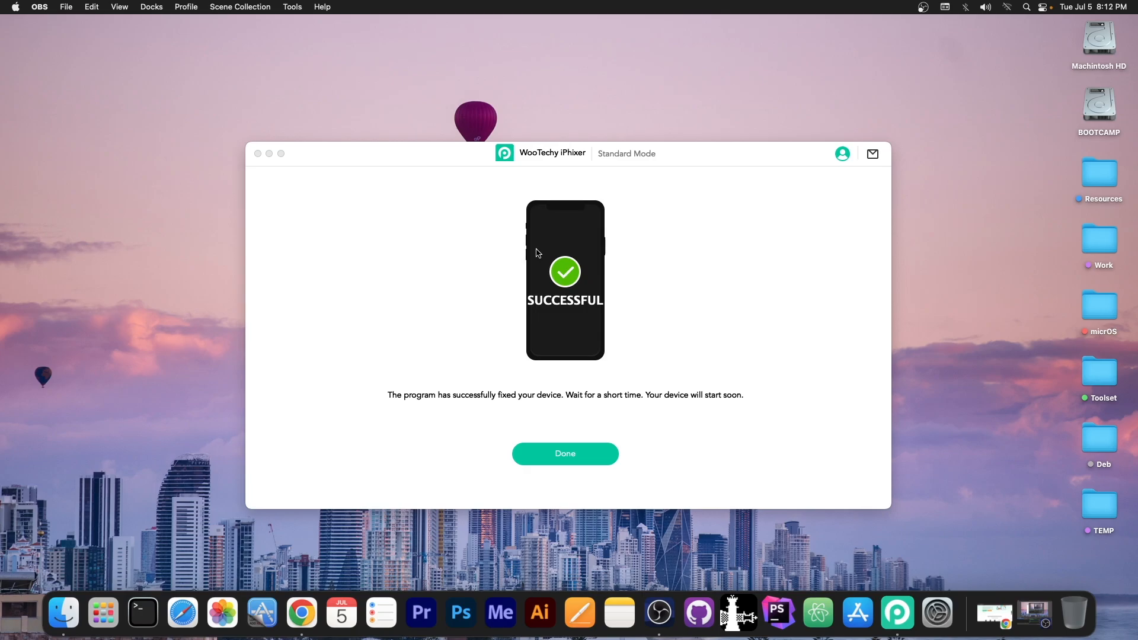
# Step: Dismiss the SUCCESSFUL repair screen with Done
pyautogui.click(565, 453)
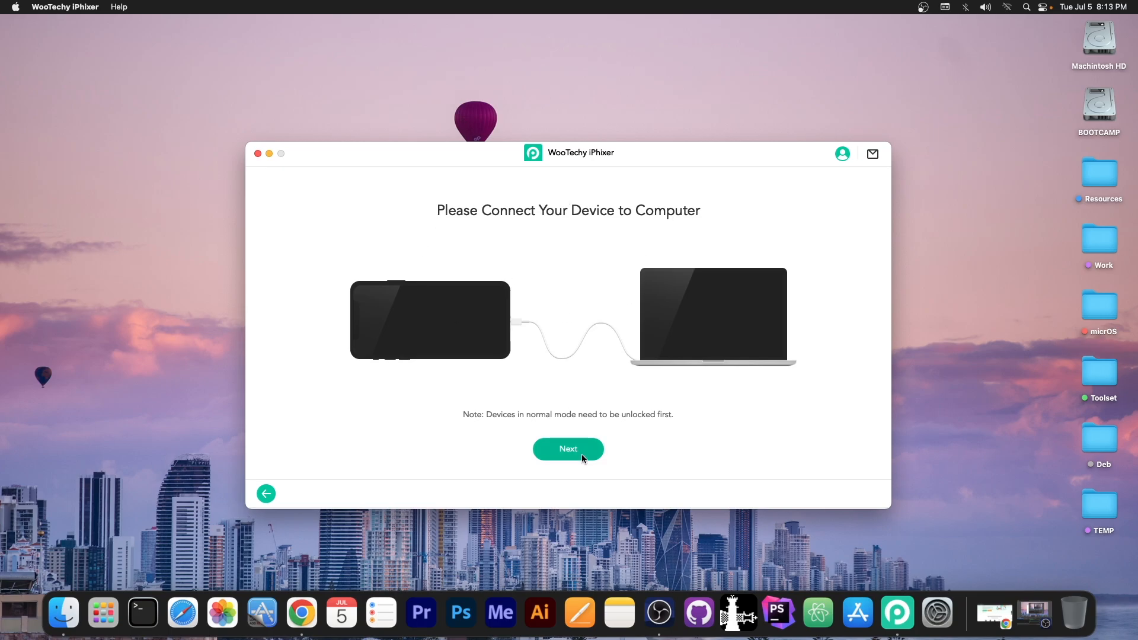
# Step: View the recovery-mode screen, go back to repair modes, and close iPhixer
pyautogui.click(569, 449)
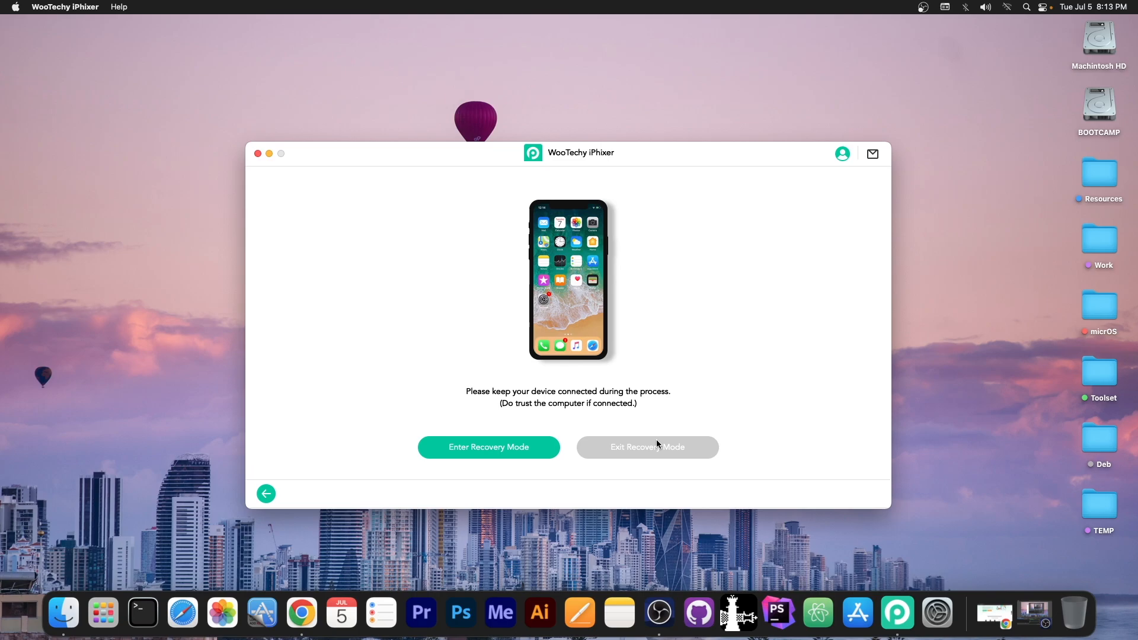
pyautogui.moveTo(619, 418)
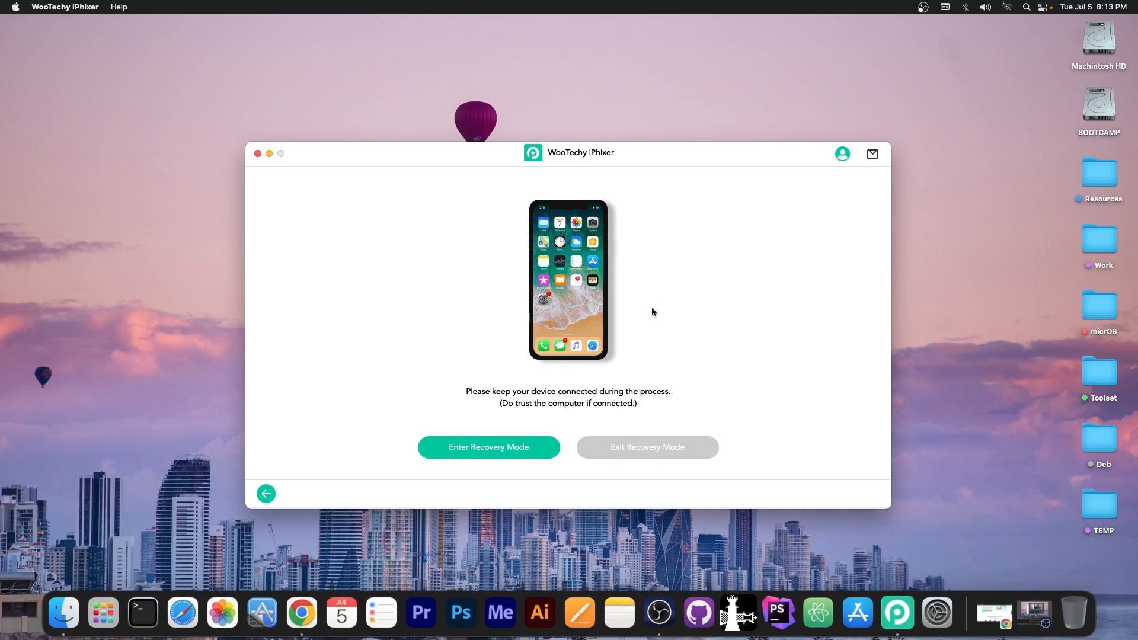
pyautogui.click(266, 494)
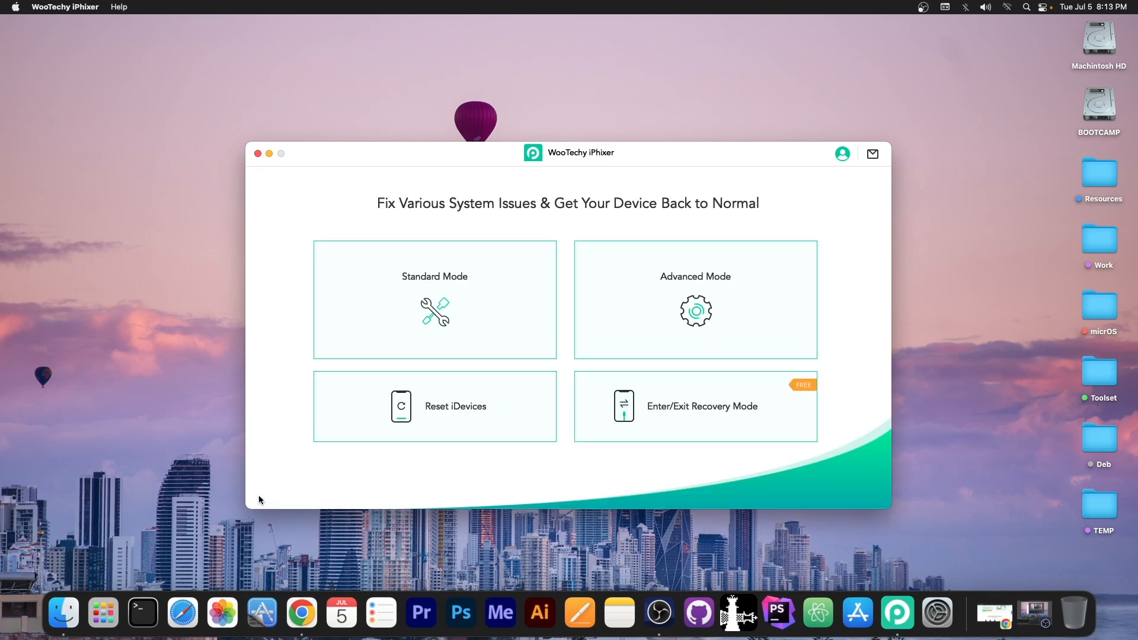
pyautogui.click(258, 153)
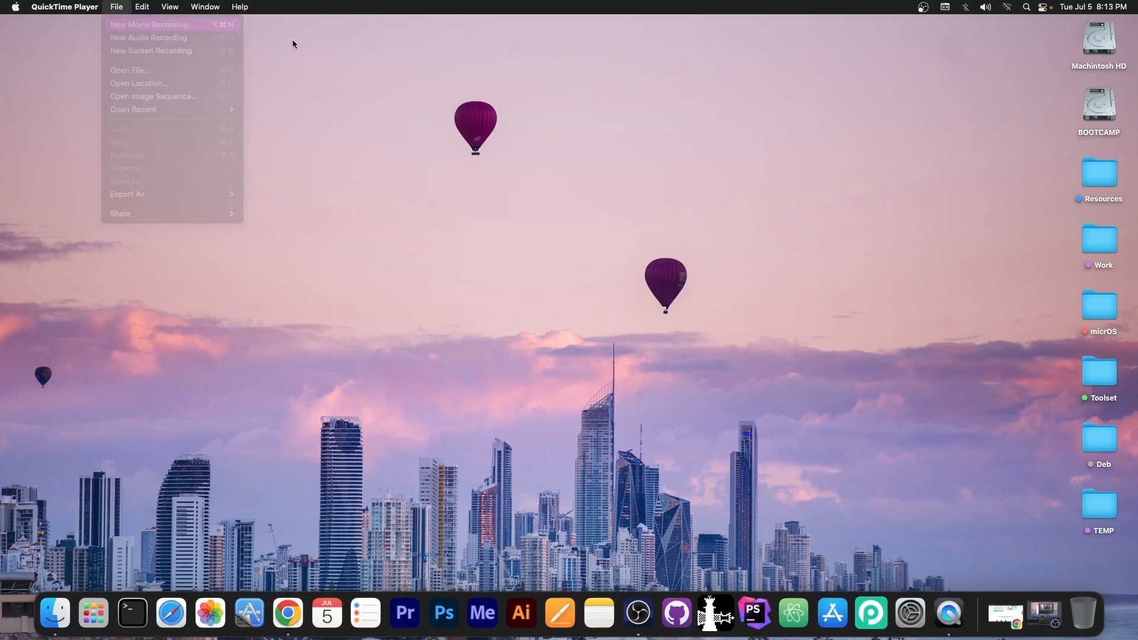
# Step: Mirror the iPad in a QuickTime movie recording and check Settings About shows version 15.5
pyautogui.click(149, 23)
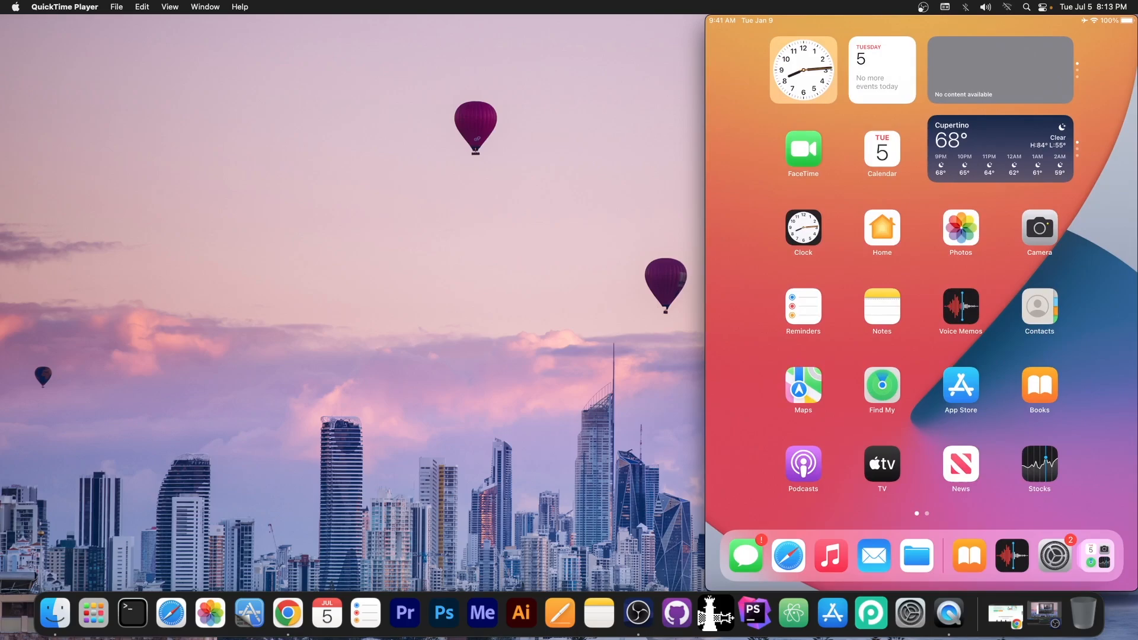
pyautogui.hscroll(-3)
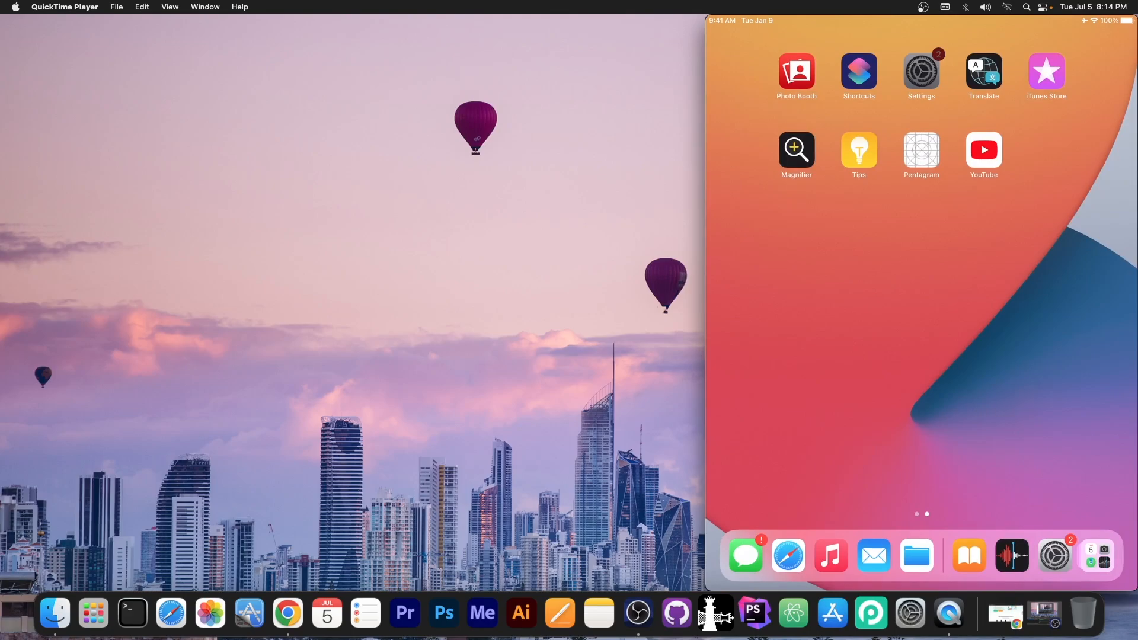
pyautogui.click(921, 70)
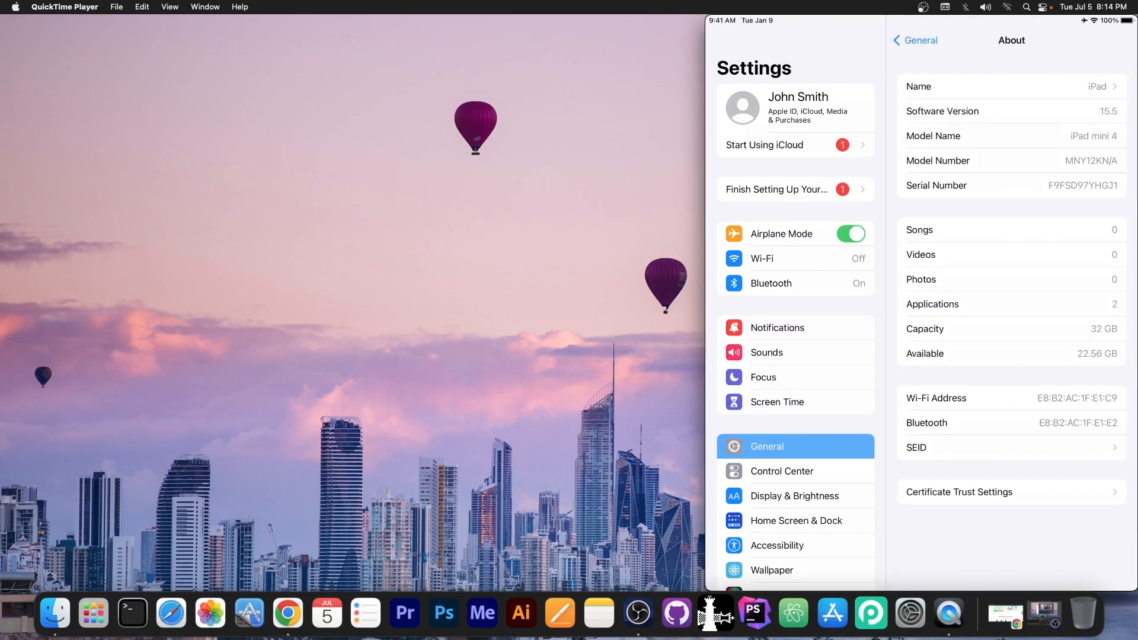
pyautogui.click(915, 40)
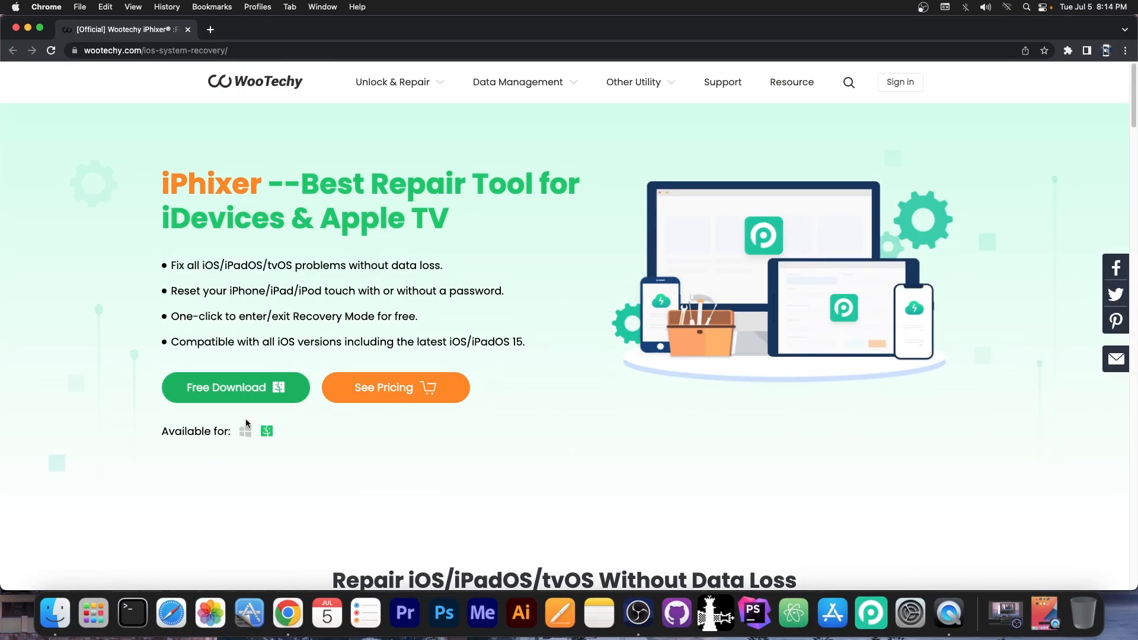
pyautogui.moveTo(249, 434)
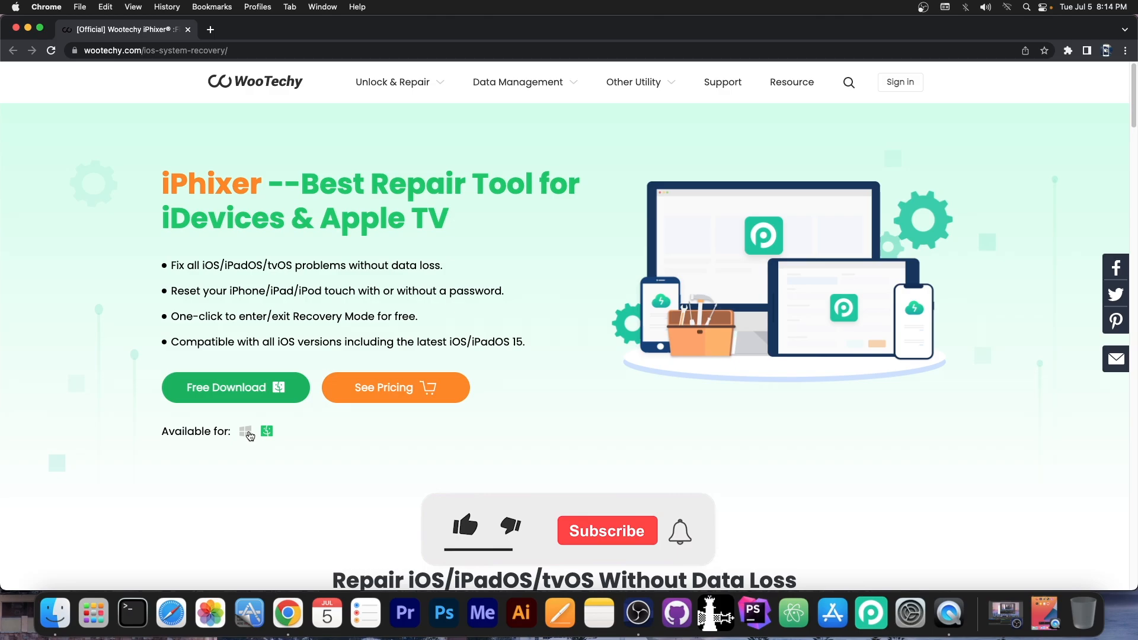
# Step: Browse the iPhixer product page listing repair, reset and recovery features
pyautogui.click(464, 526)
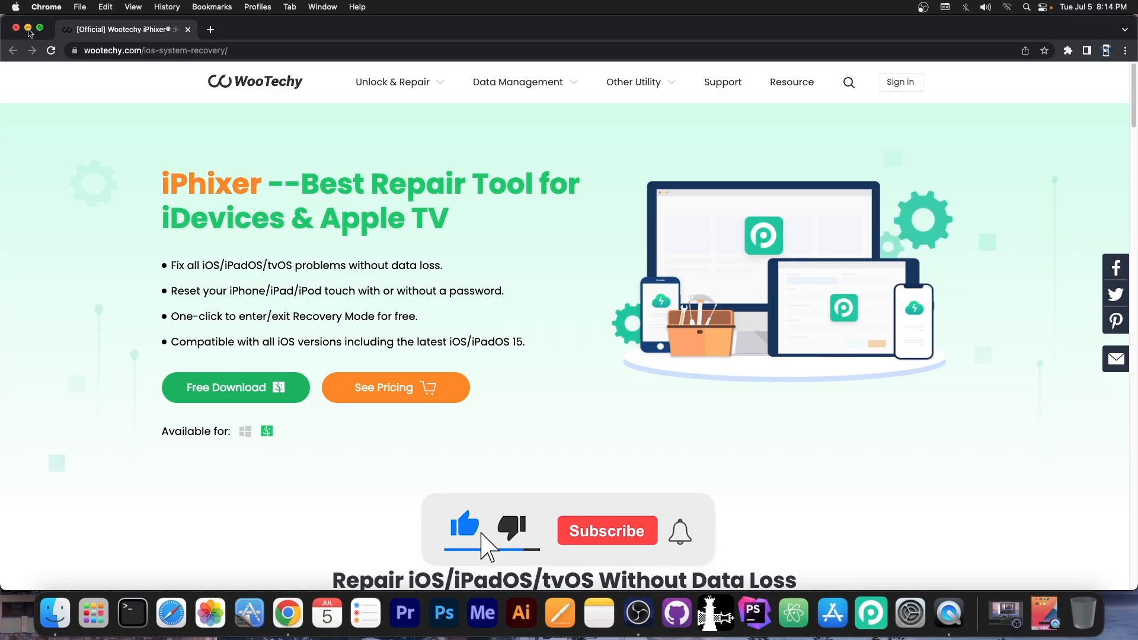